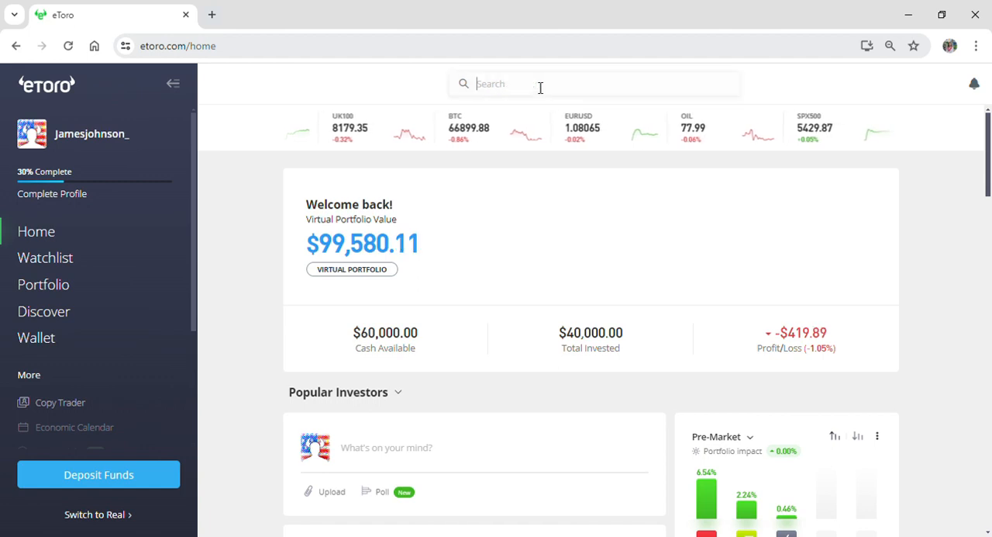
Step: Search the eToro market search bar for 'usdt' to list USDTRY
{"action": "left_click", "coordinate": [541, 83]}
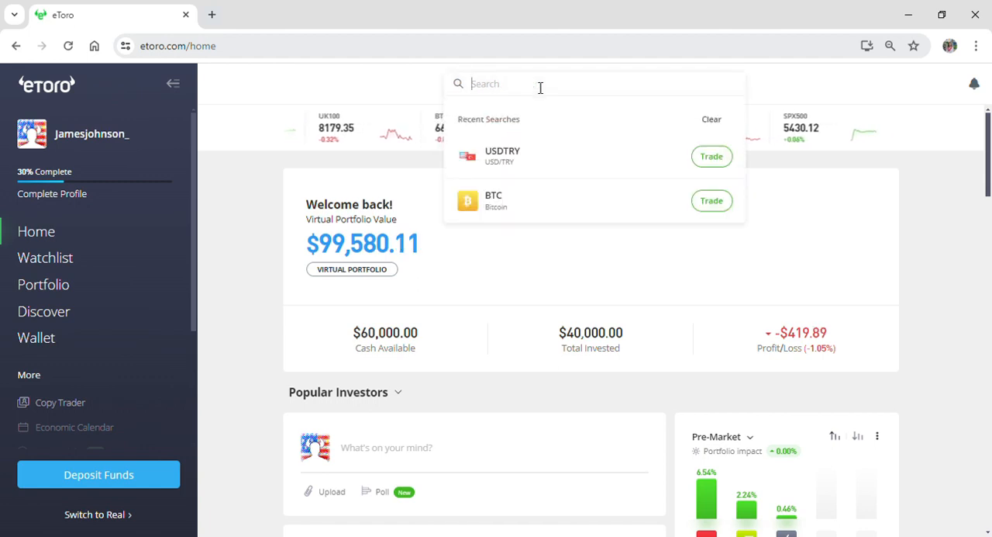
{"action": "type", "text": "usdt"}
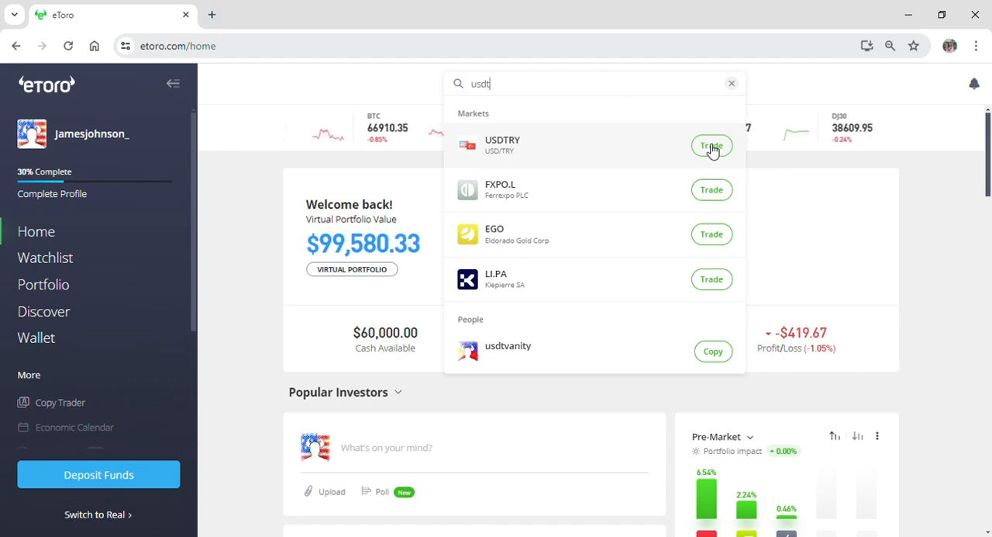
Step: Open the USDTRY trade dialog showing a $10,000 buy amount at X20 leverage
{"action": "left_click", "coordinate": [711, 146]}
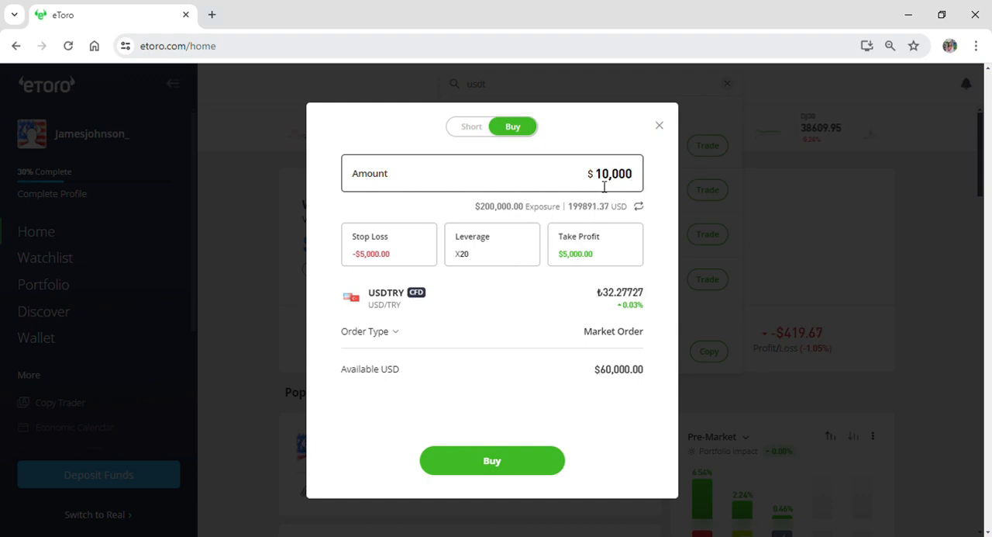
{"action": "mouse_move", "coordinate": [632, 165]}
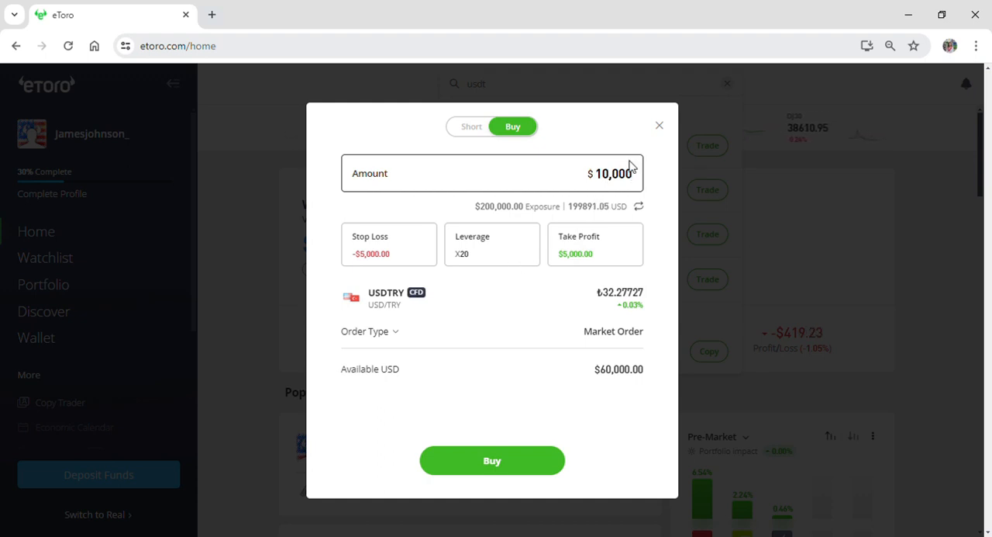